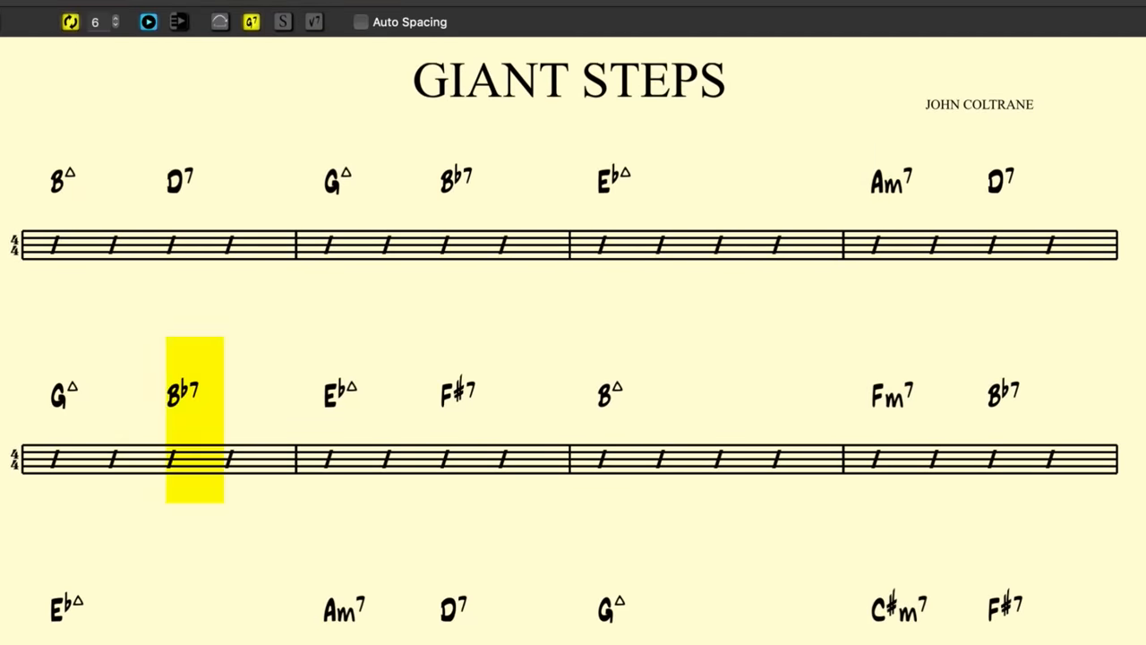
Display chord-scale names like Ionian, Mixo. and Dorian beneath each Giant Steps chord
{"action": "left_click", "coordinate": [283, 22]}
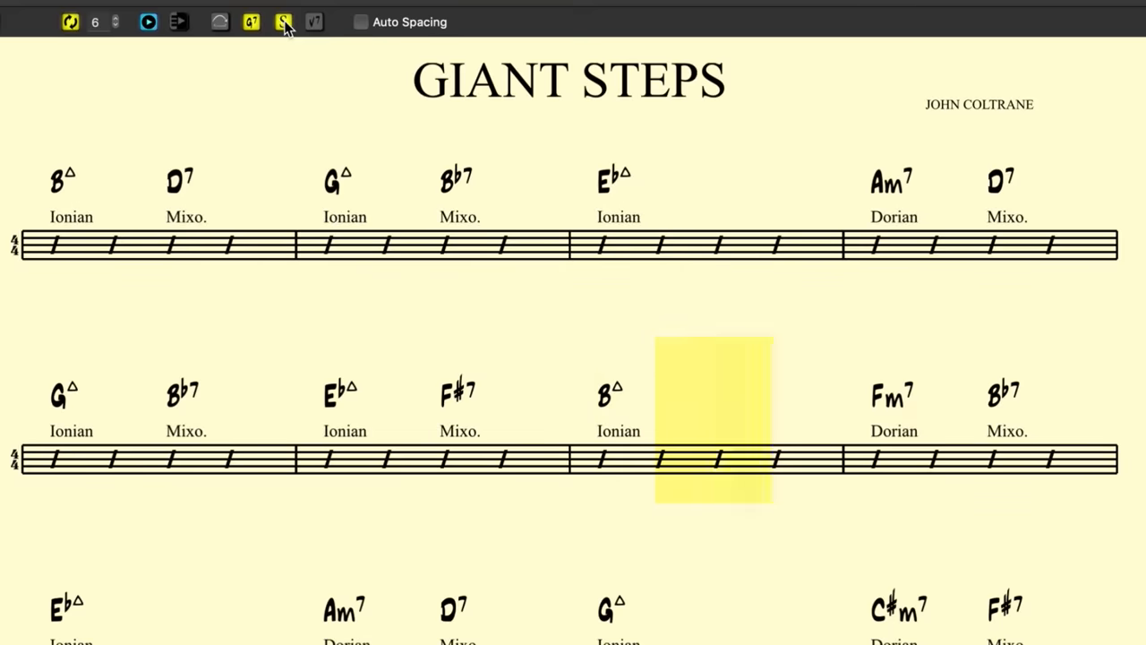
{"action": "left_click", "coordinate": [283, 21]}
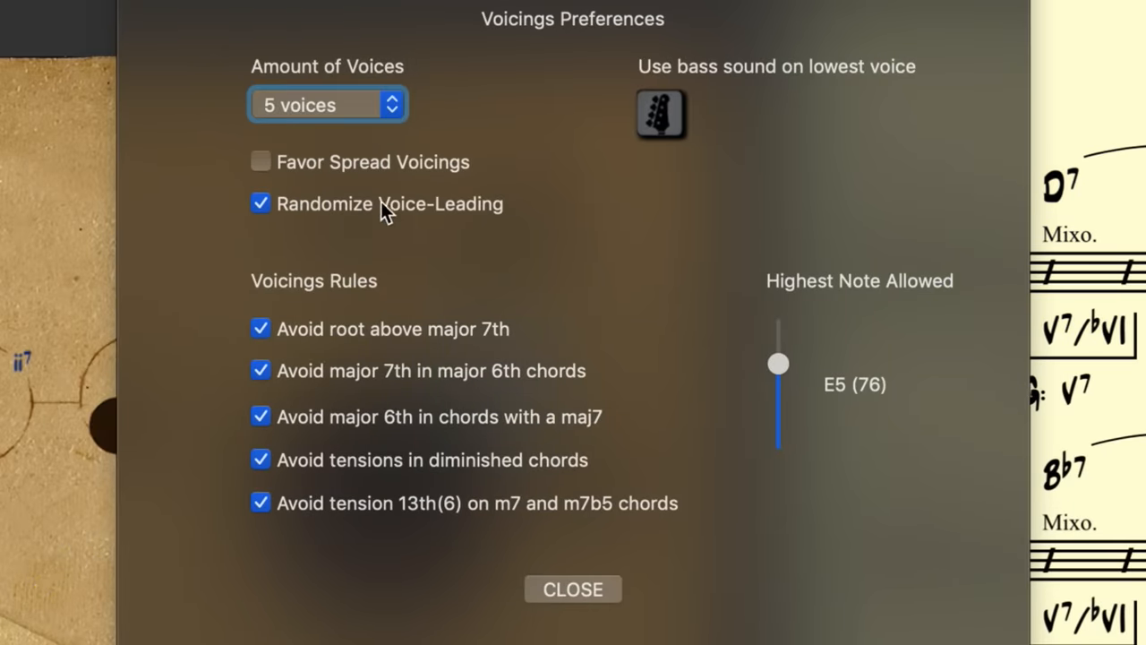
Show Voicings Preferences with 5 voices, randomized voice-leading and all avoid rules enabled
{"action": "left_click", "coordinate": [573, 587]}
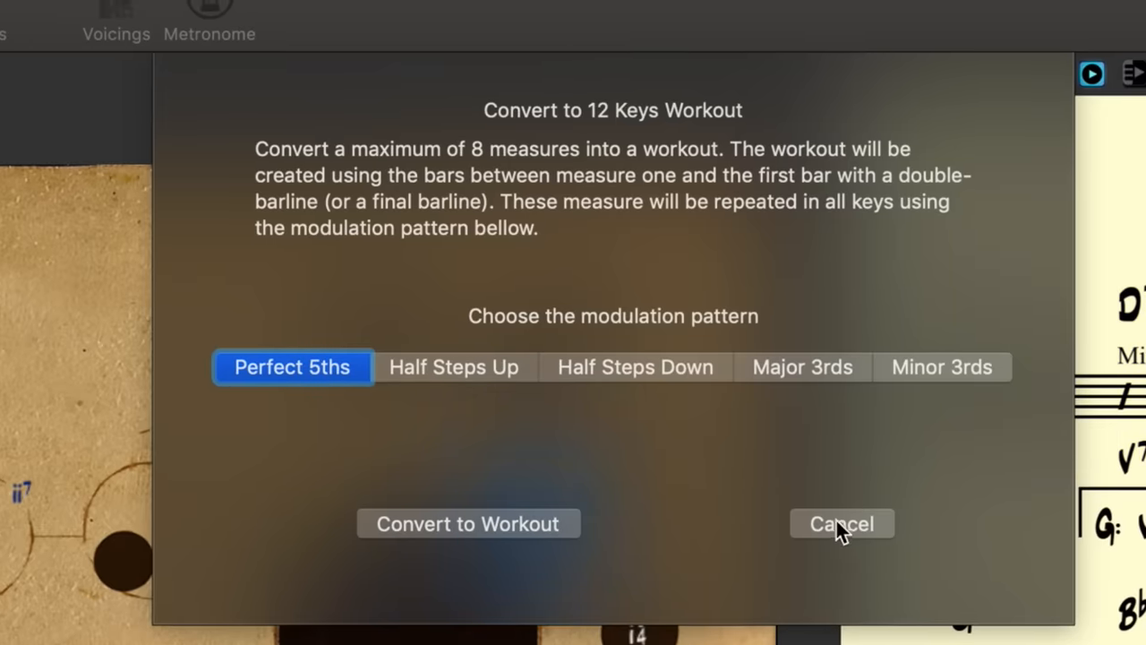
Cancel the 12 Keys Workout conversion, leaving the Perfect 5ths pattern unapplied
{"action": "left_click", "coordinate": [842, 523]}
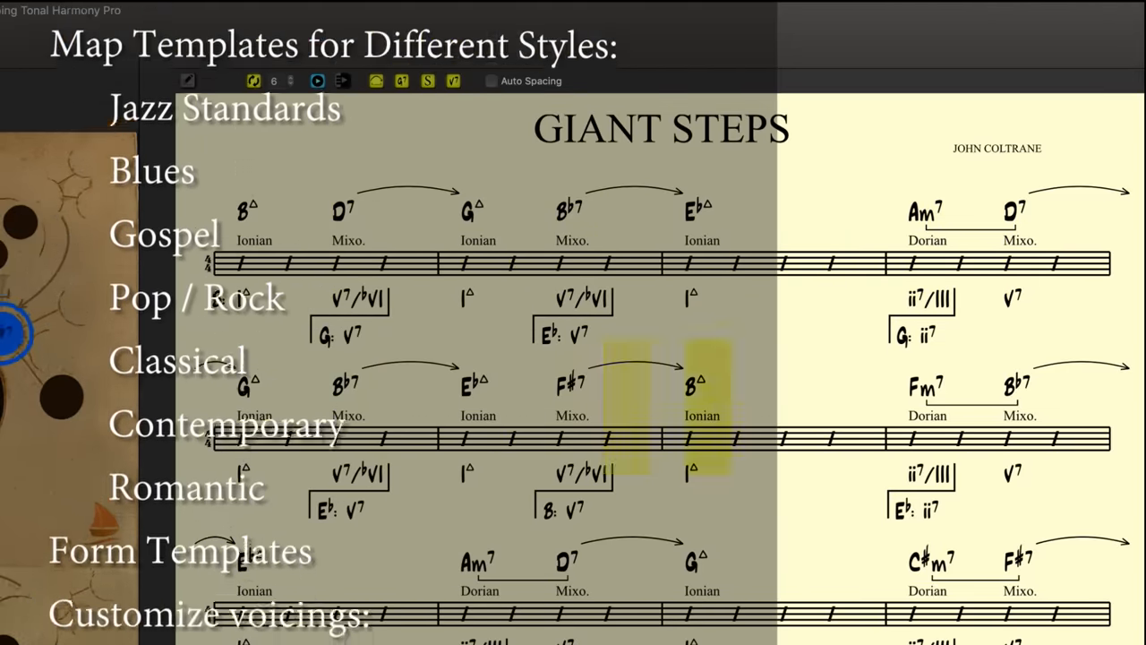
{"action": "scroll", "scroll_direction": "down", "scroll_amount": 3}
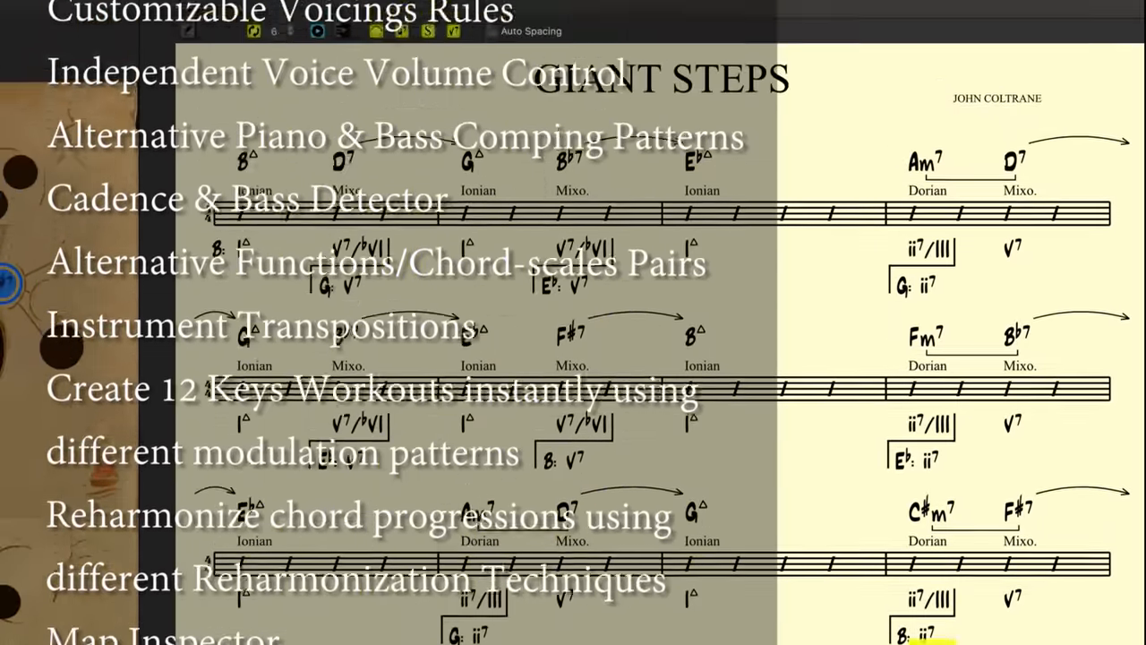
{"action": "scroll", "scroll_direction": "down", "scroll_amount": 3}
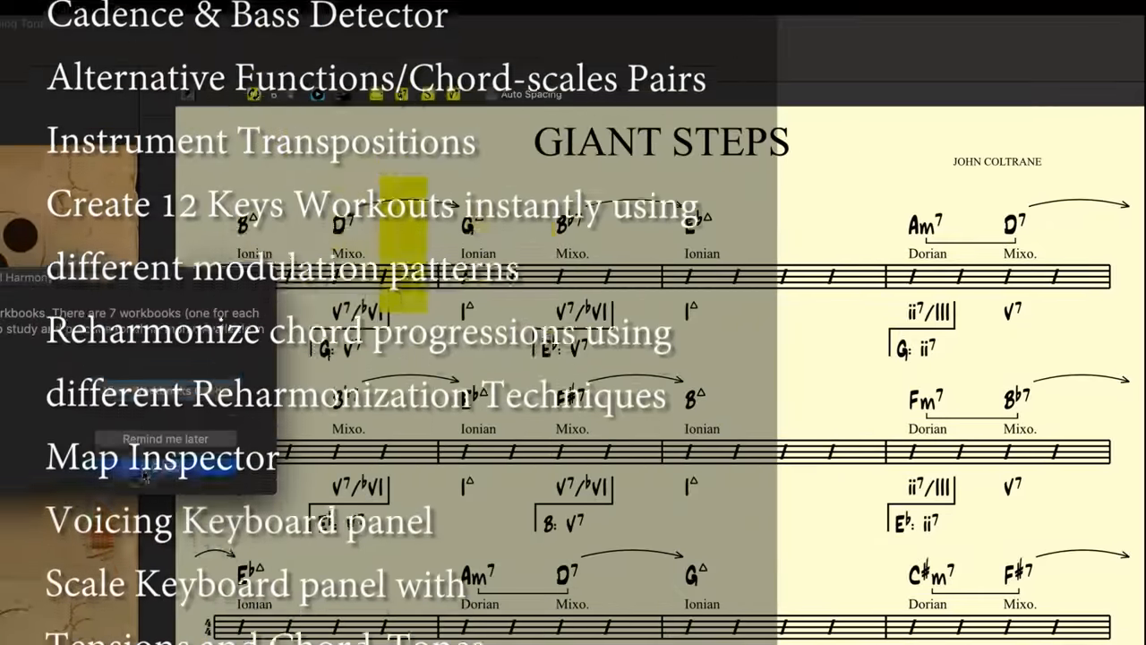
{"action": "scroll", "scroll_direction": "down", "scroll_amount": 3}
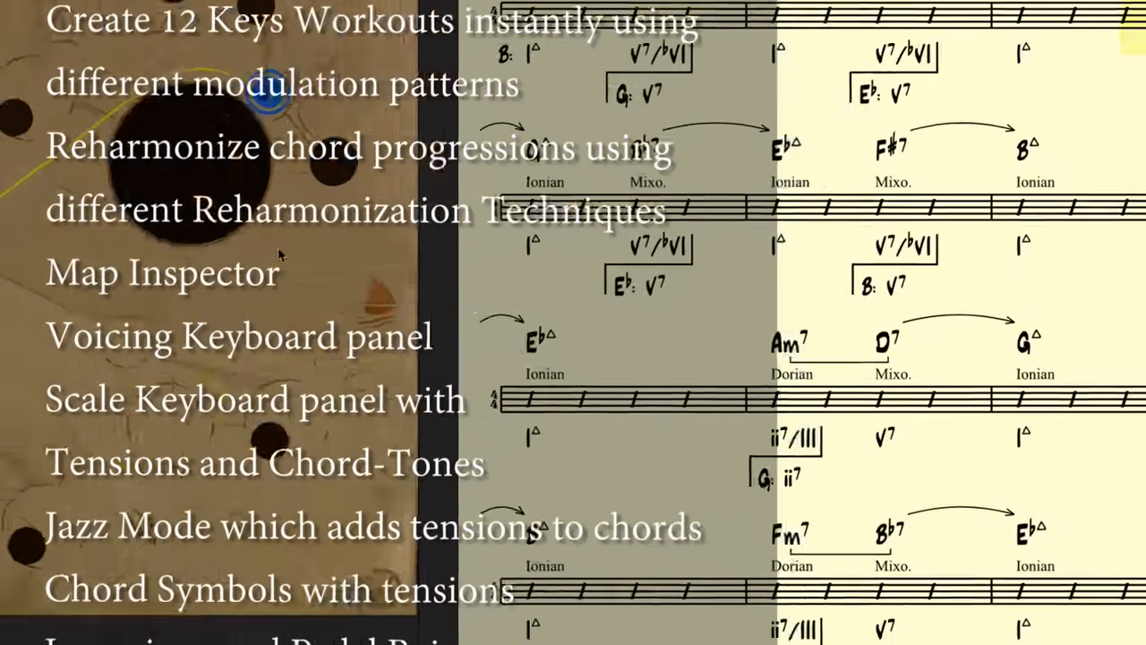